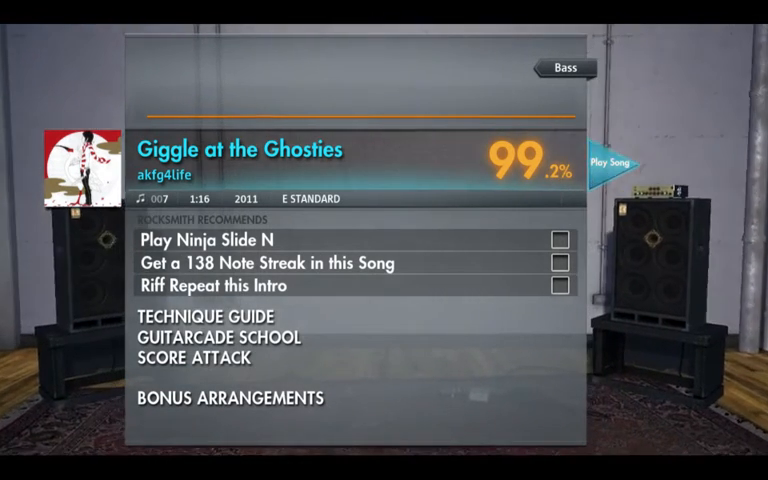
Play the 'Giggle at the Ghosties' bass arrangement to 99% accuracy and accept the results.
{"action": "left_click", "coordinate": [619, 162]}
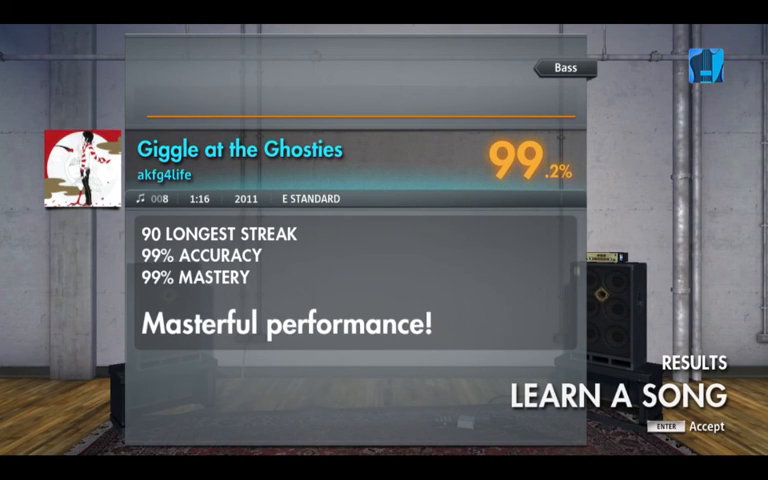
{"action": "key", "text": "enter"}
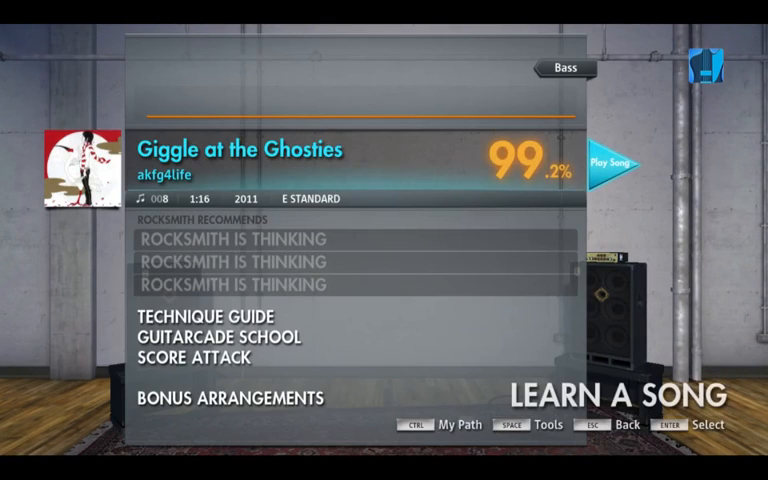